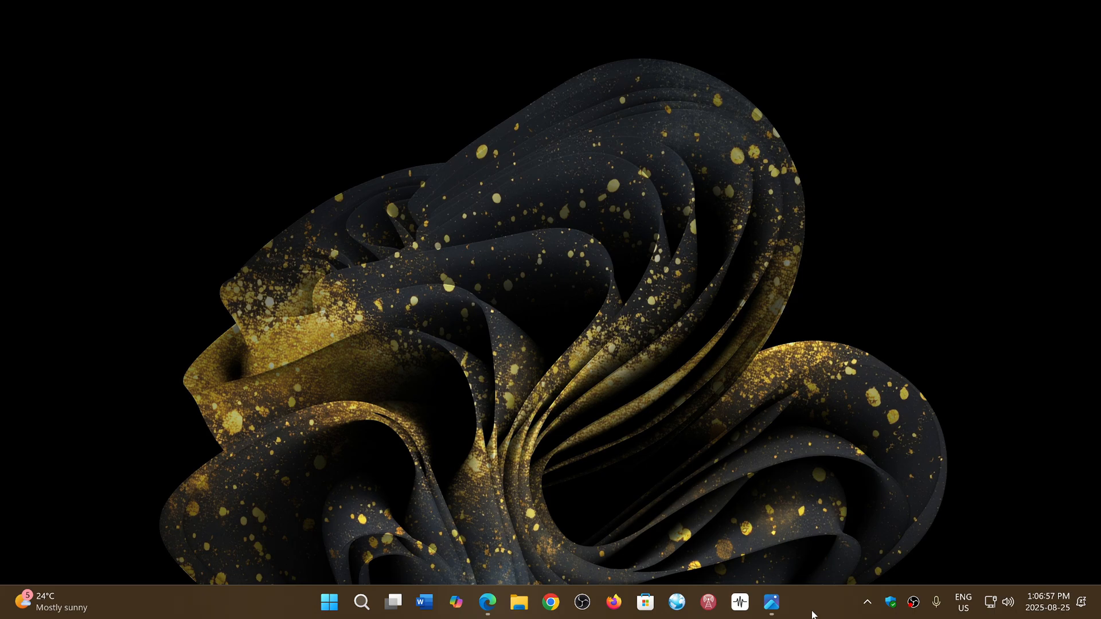
mouse_move(487, 601)
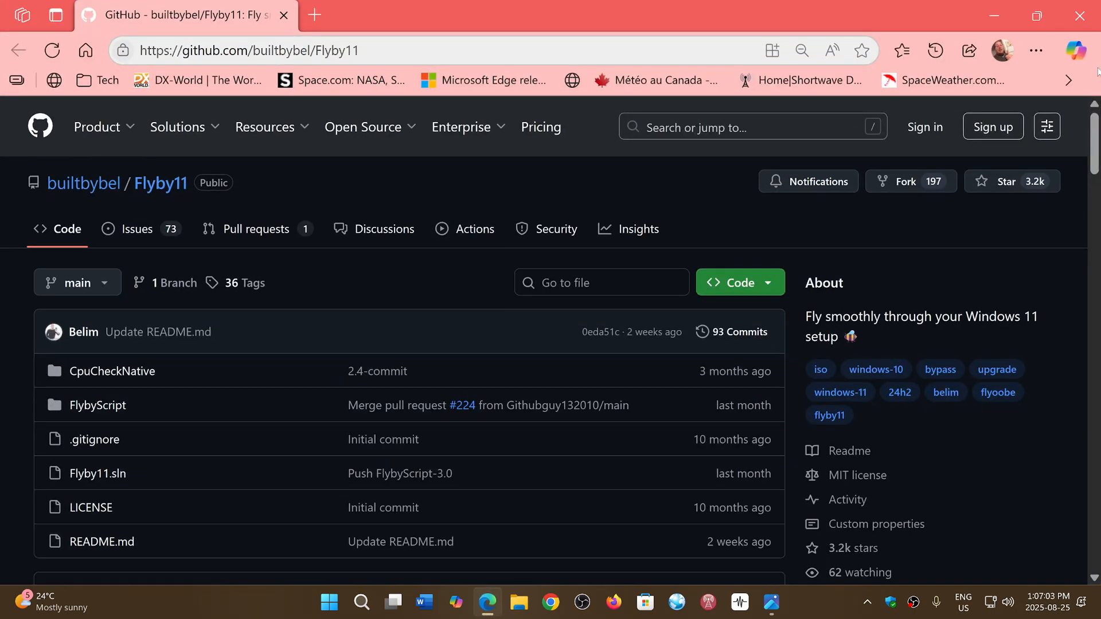
Scroll the Flyby11 repository page down to the Flyoobe and Flyby11 Classic download table
scroll(down, 3)
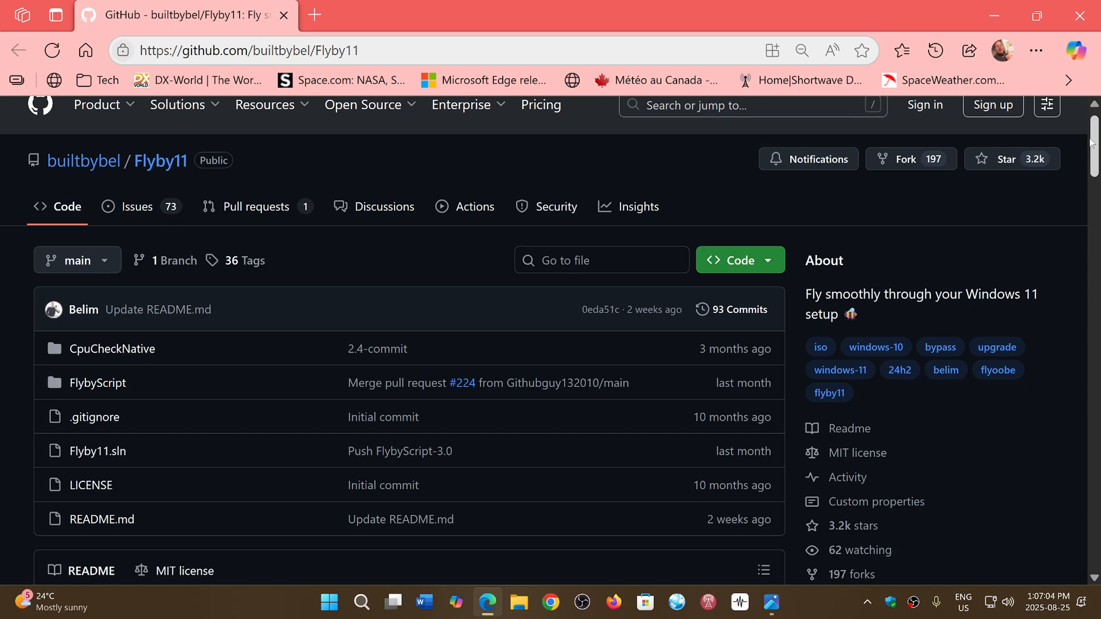
scroll(down, 3)
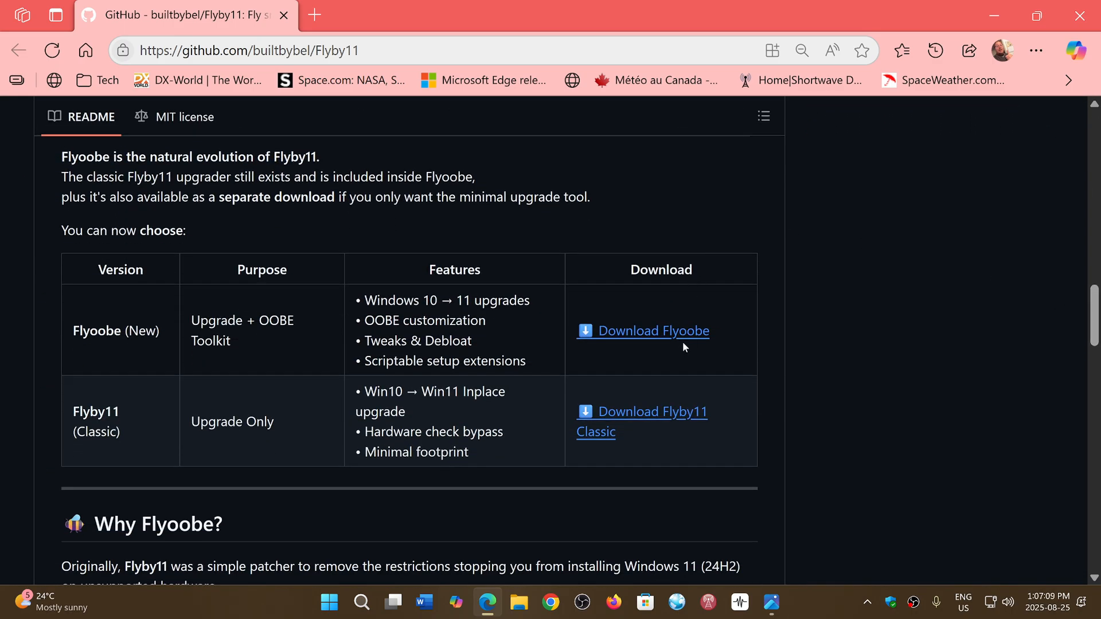
mouse_move(700, 340)
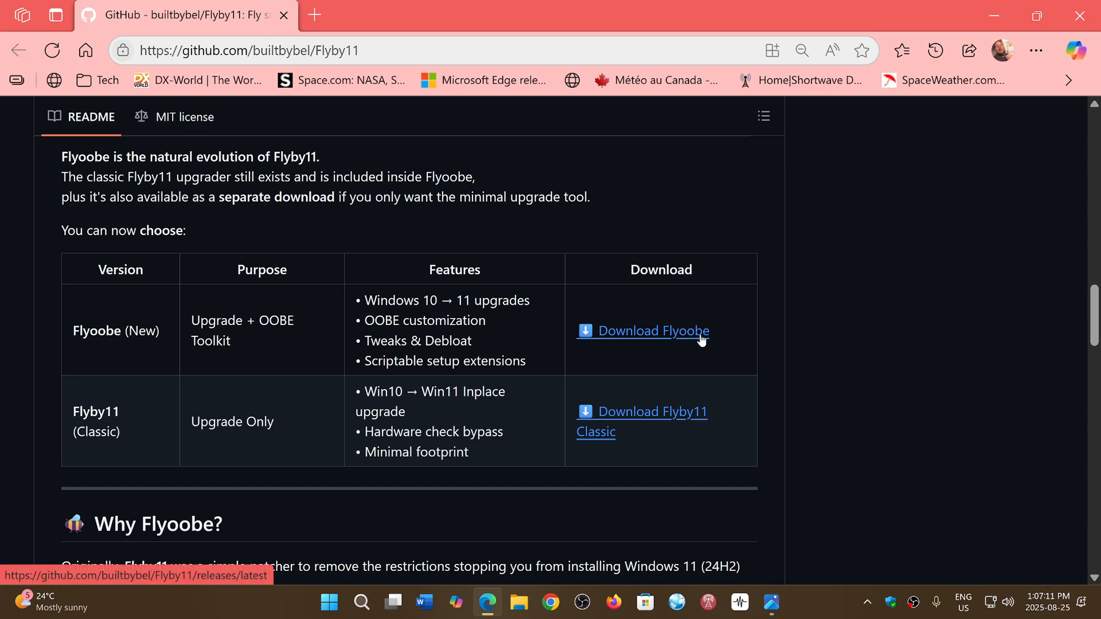
mouse_move(498, 346)
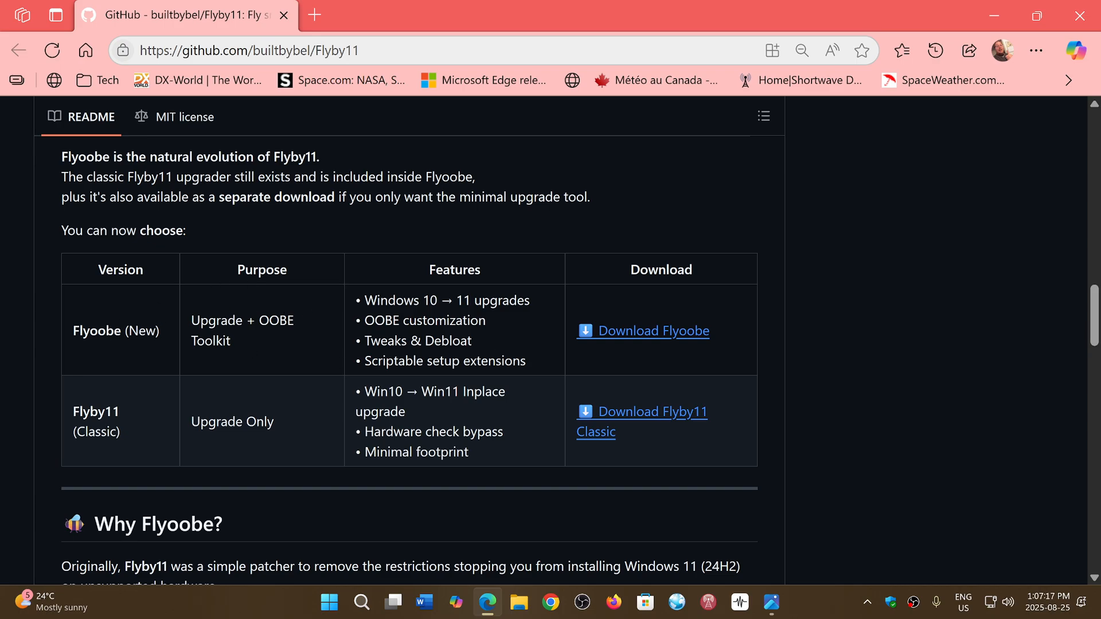
mouse_move(296, 350)
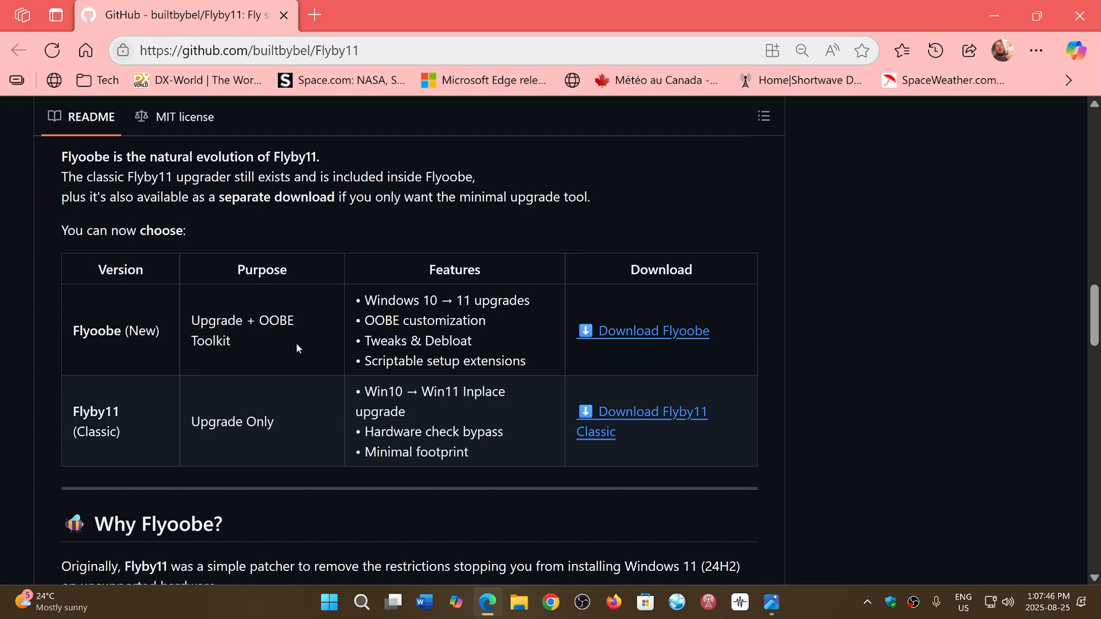
mouse_move(963, 326)
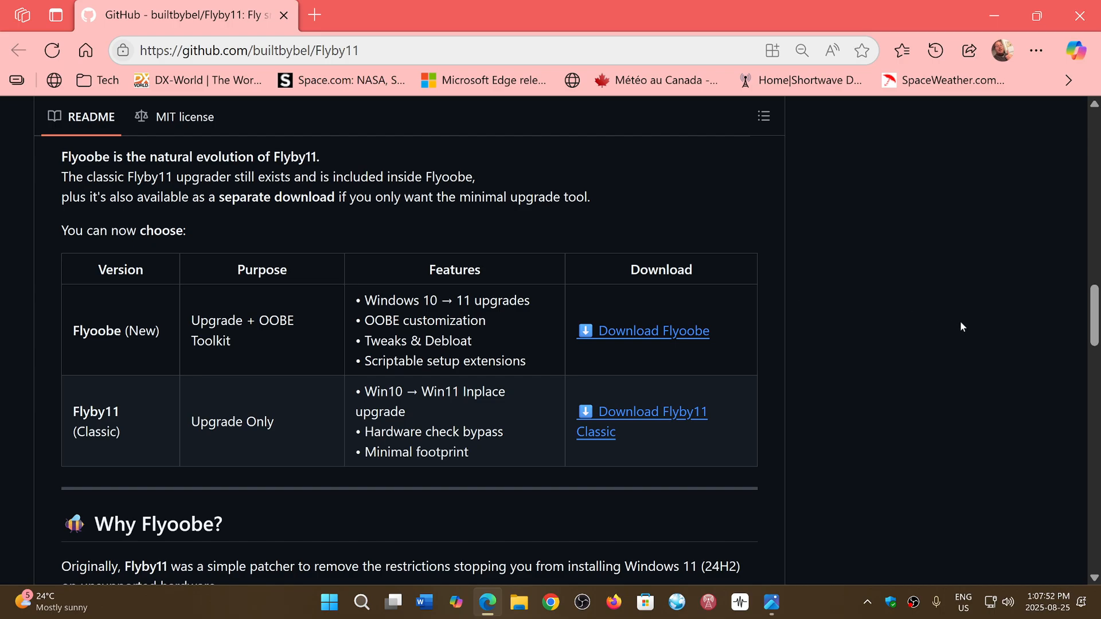
mouse_move(848, 438)
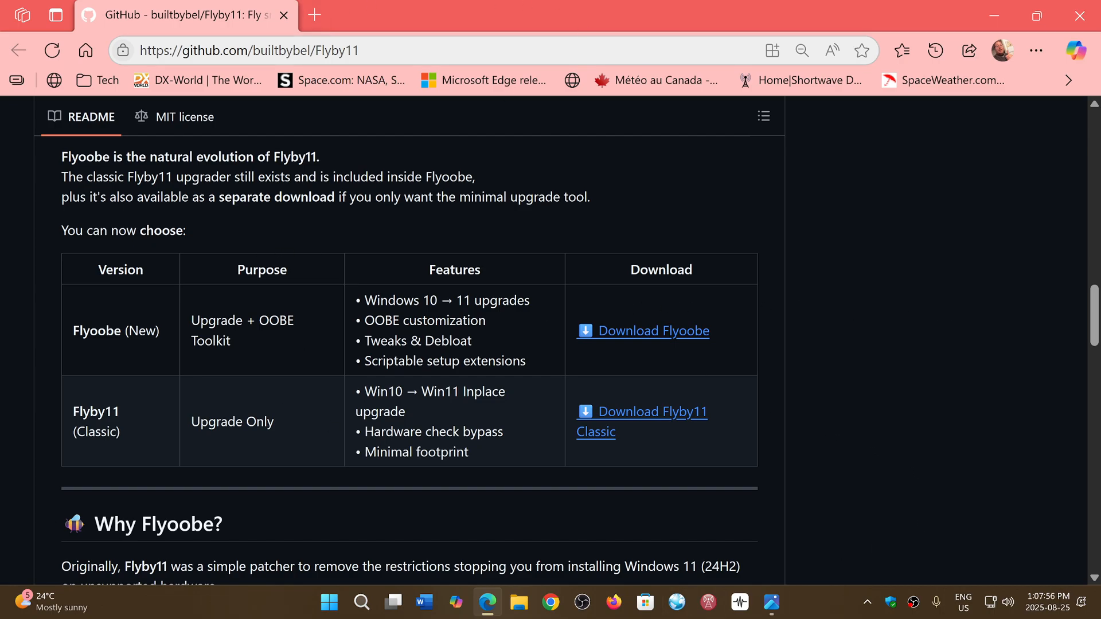
mouse_move(889, 355)
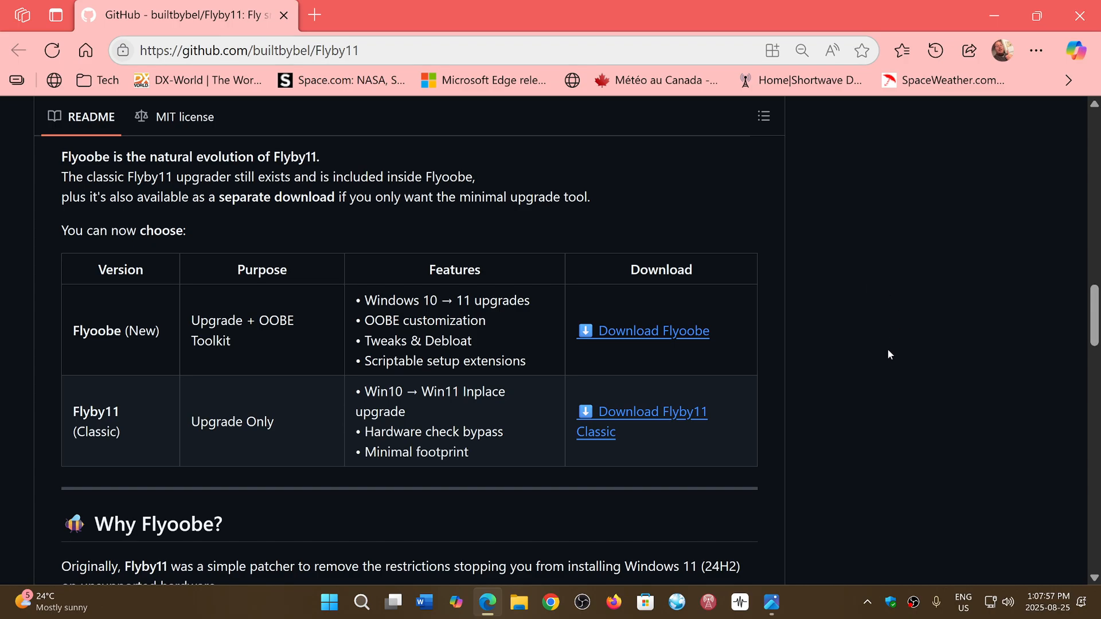
Scroll the README to the version comparison table and the 'Why Flyoobe?' section
scroll(up, 3)
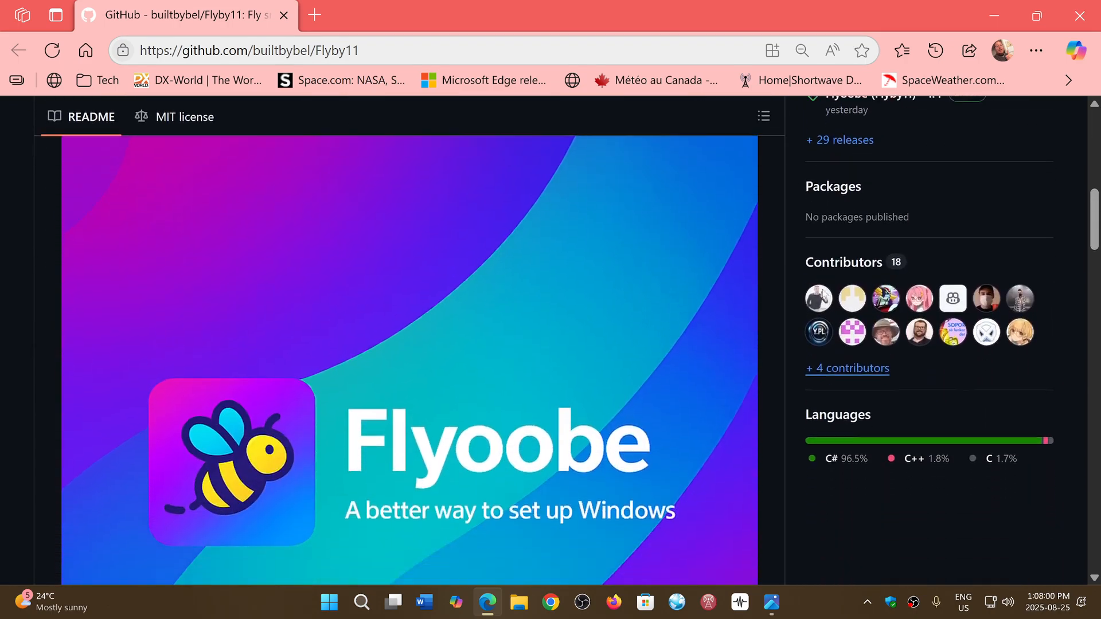
scroll(down, 3)
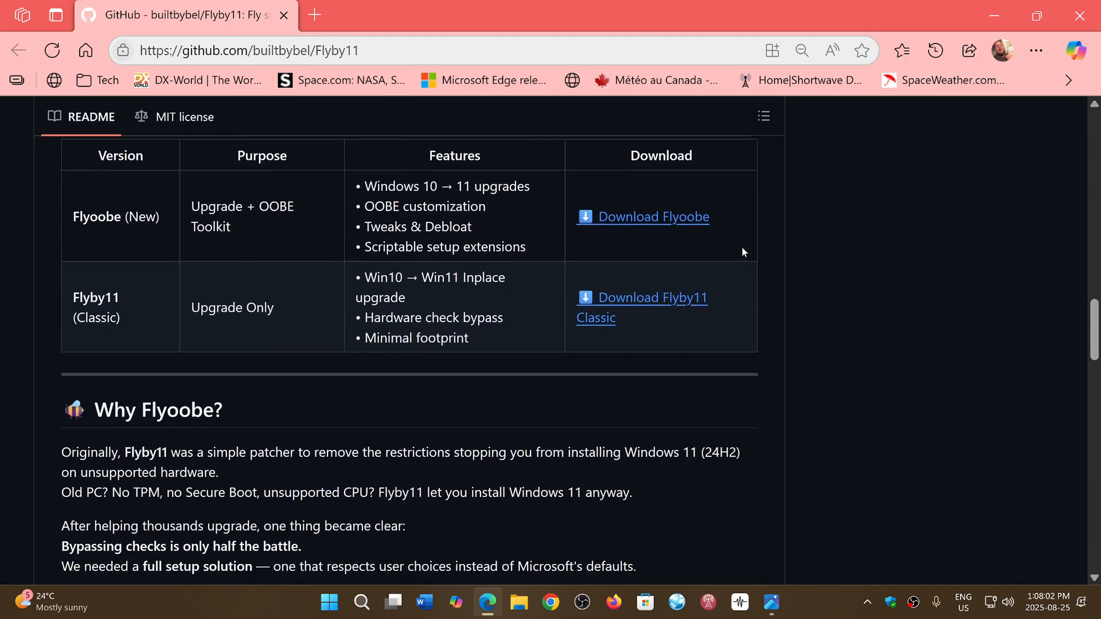
mouse_move(688, 226)
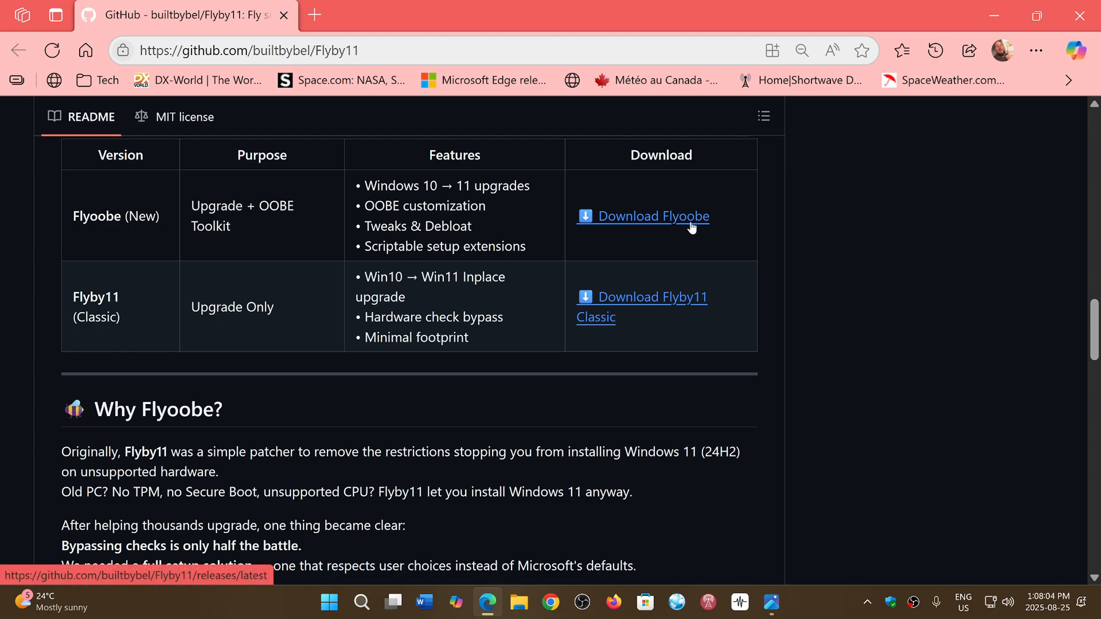
mouse_move(830, 272)
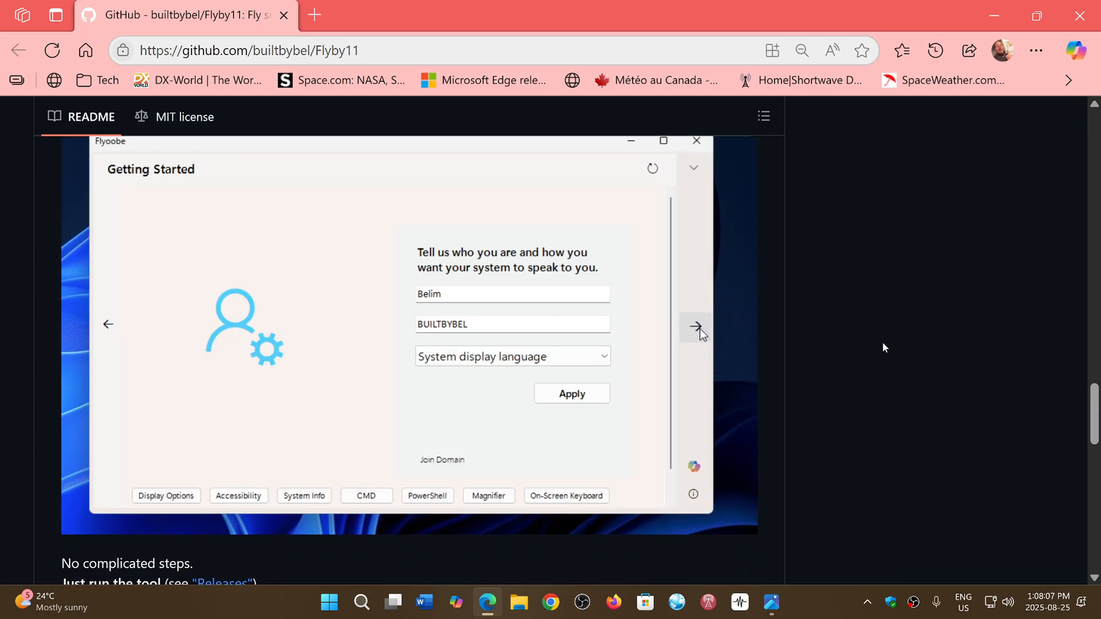
Cycle the Flyoobe screenshot through its setup pages toward the Setup Extensions image
click(695, 327)
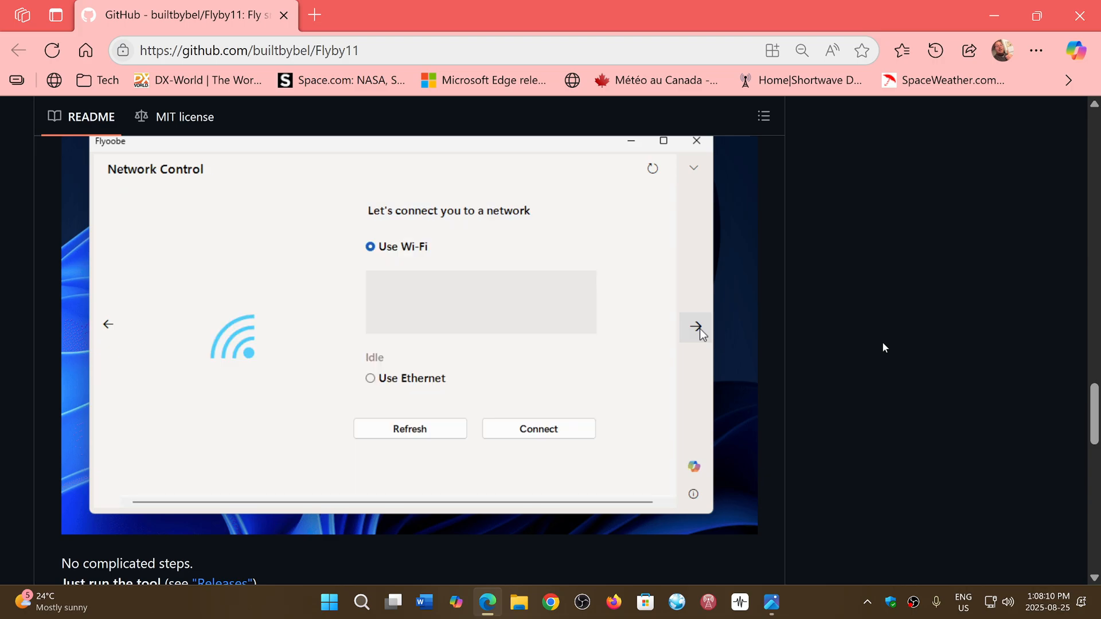
click(696, 328)
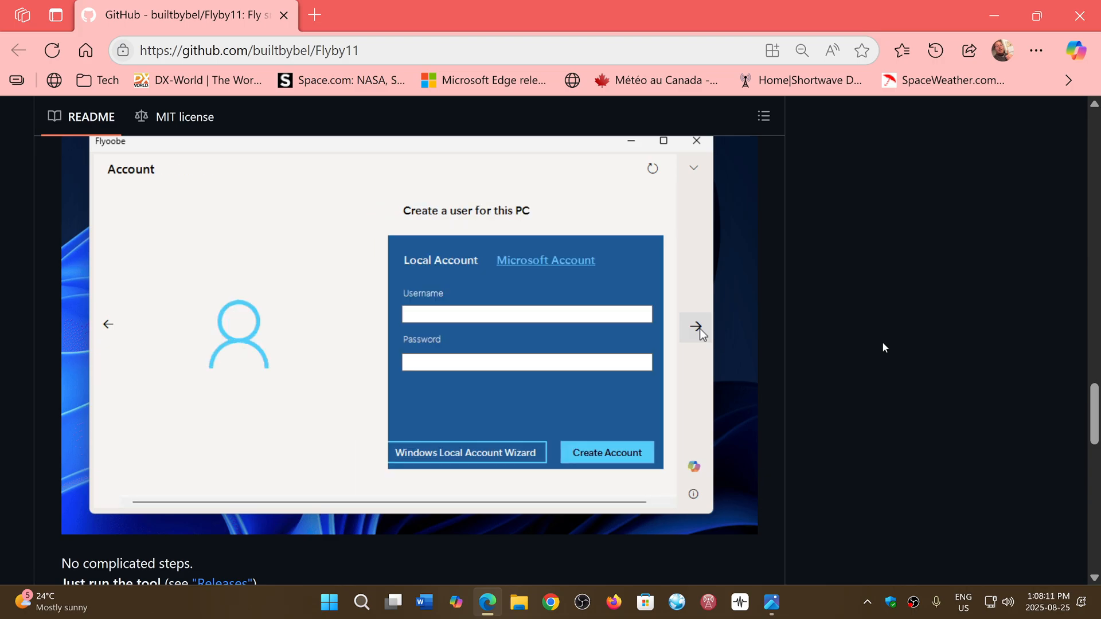
click(694, 327)
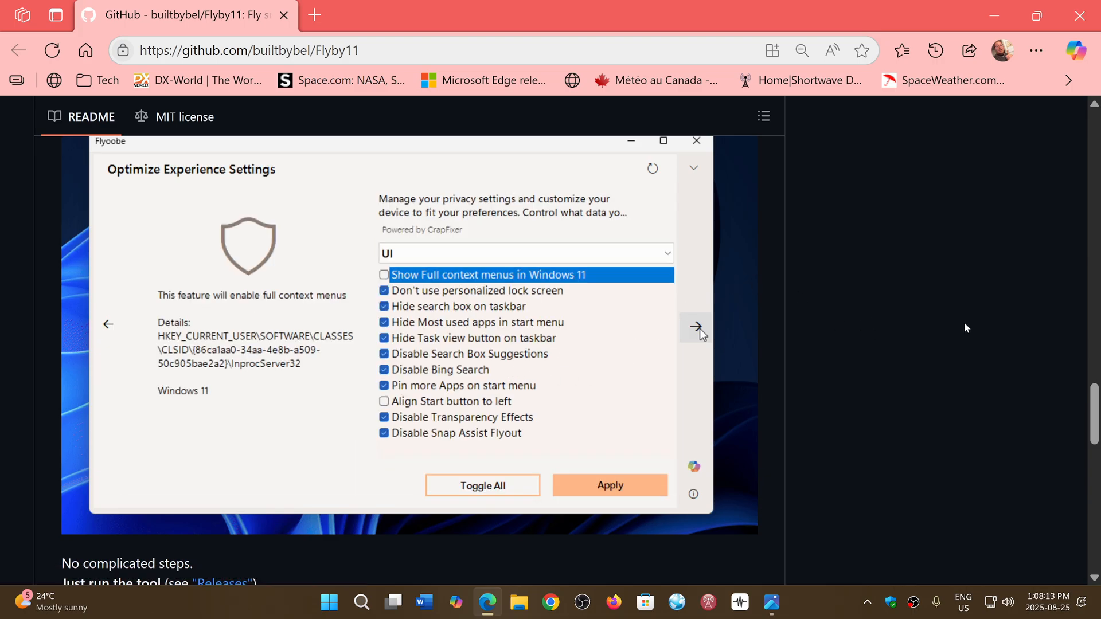
click(697, 328)
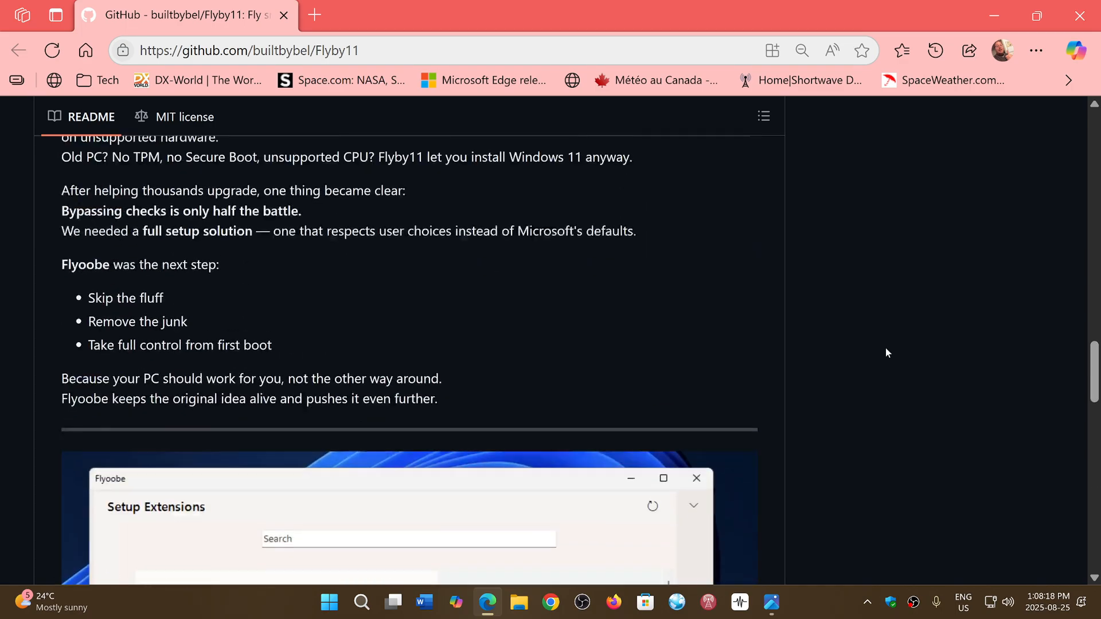
Scroll up to the Flyby11 repository's file list, commit count and About details
scroll(up, 3)
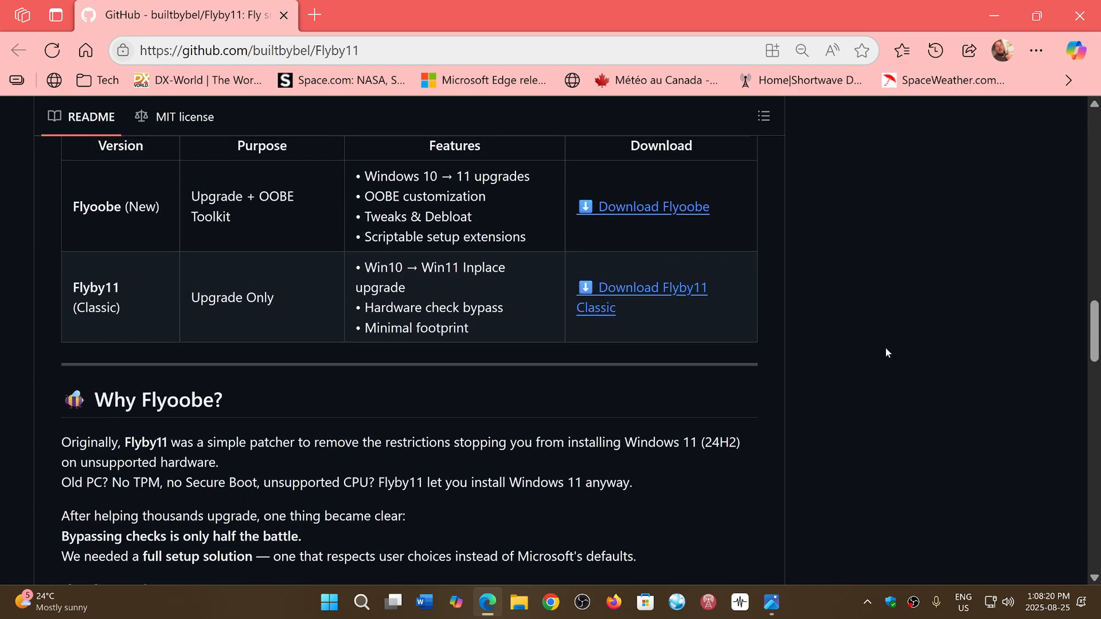
scroll(up, 3)
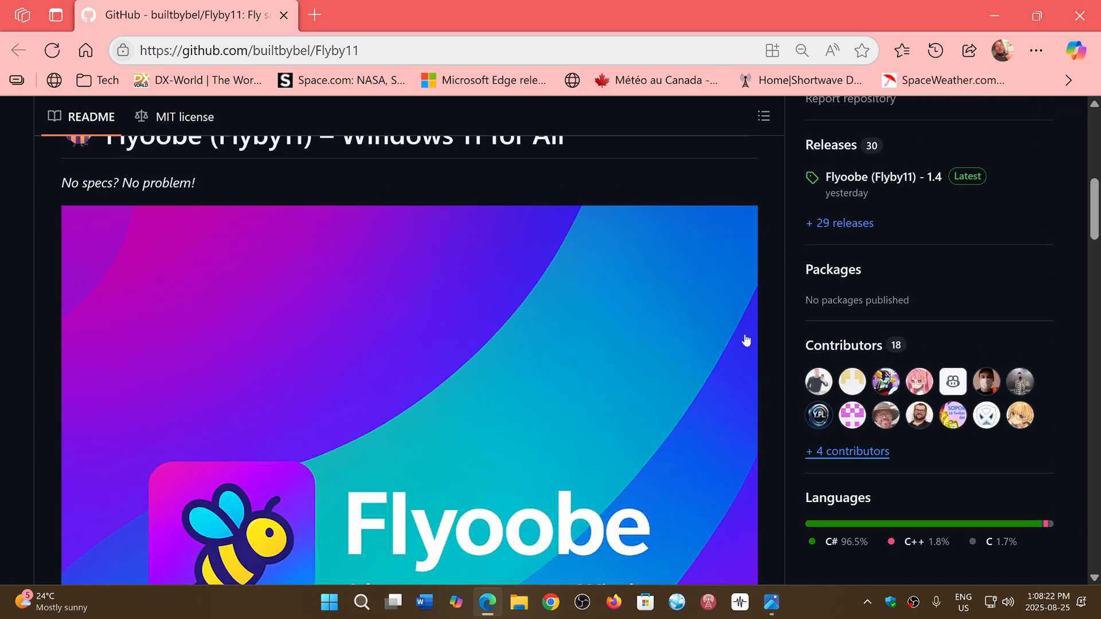
scroll(up, 3)
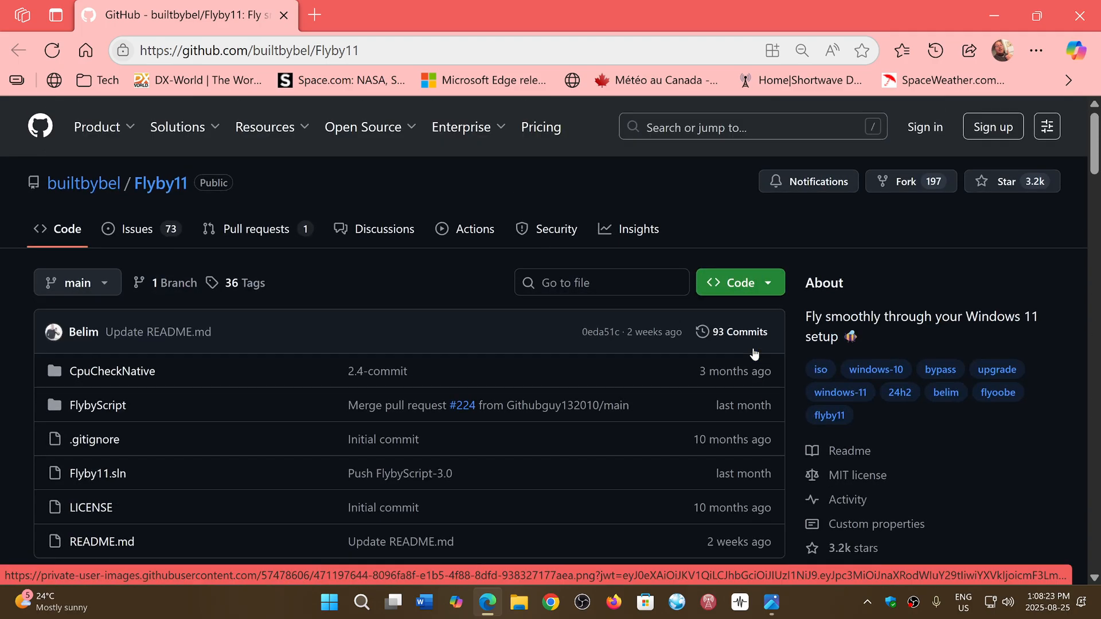